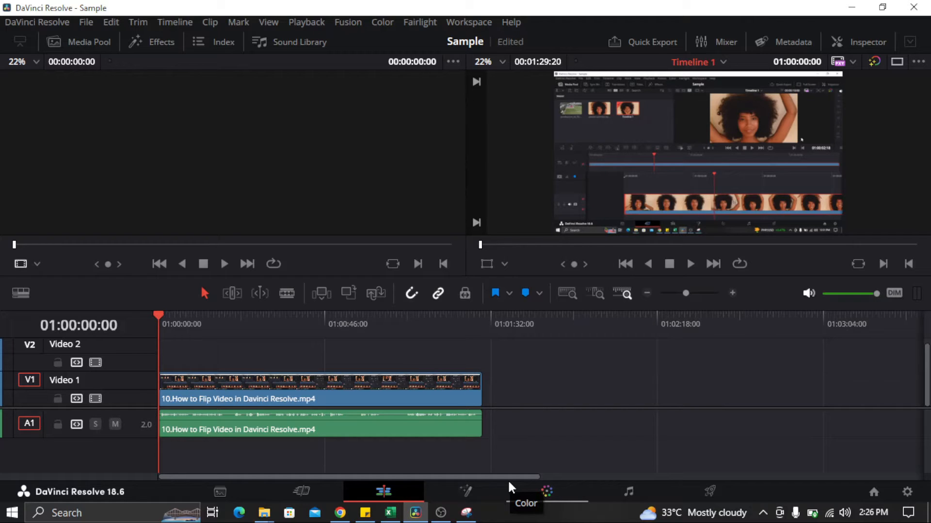
{"action": "mouse_move", "coordinate": [504, 481]}
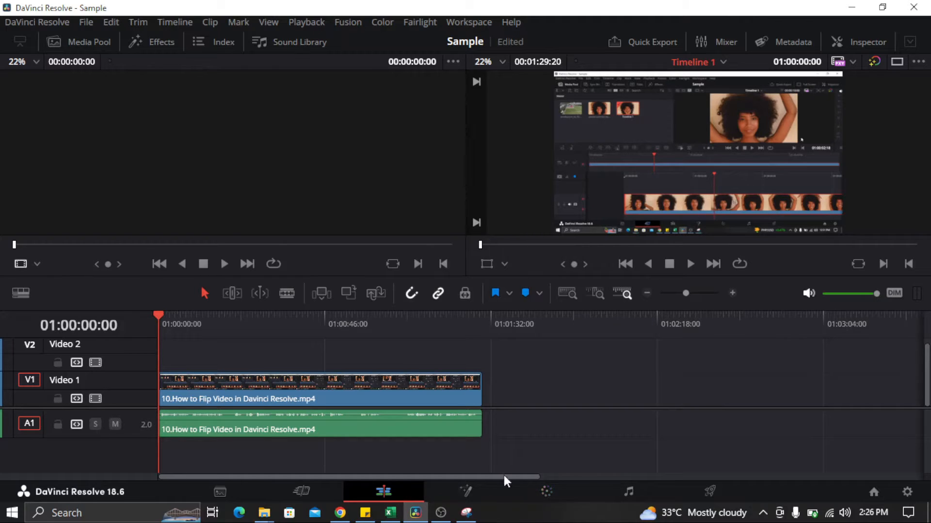
{"action": "mouse_move", "coordinate": [101, 76]}
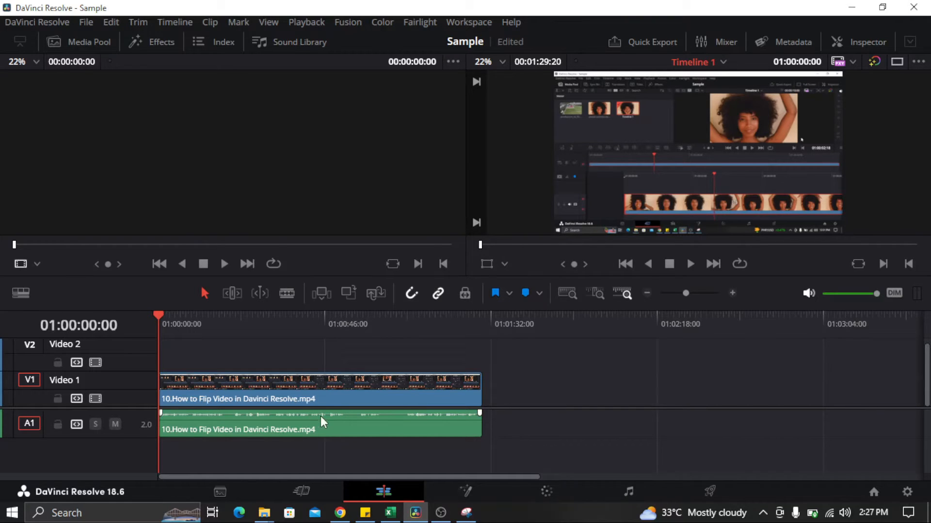
Step: Select the green audio clip on track A1 on its own, apart from the V1 video clip
{"action": "left_click", "coordinate": [321, 398]}
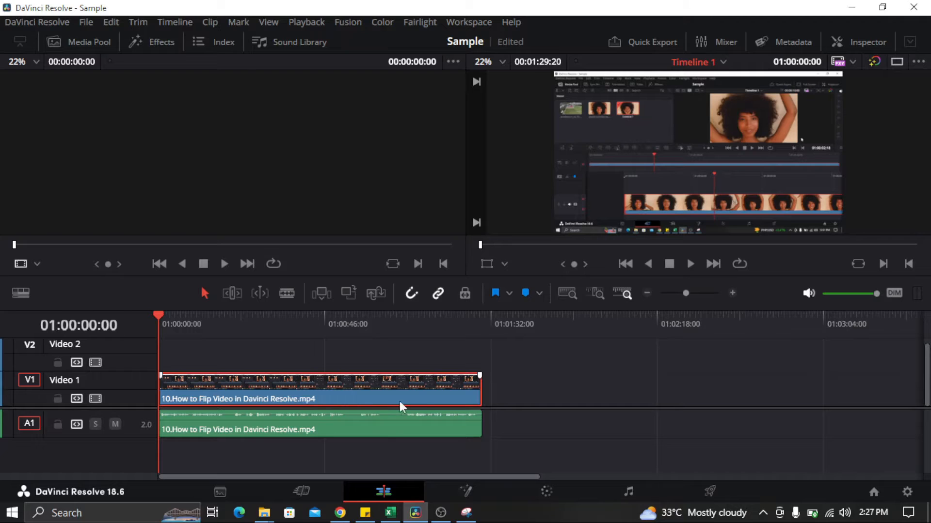
{"action": "mouse_move", "coordinate": [384, 401]}
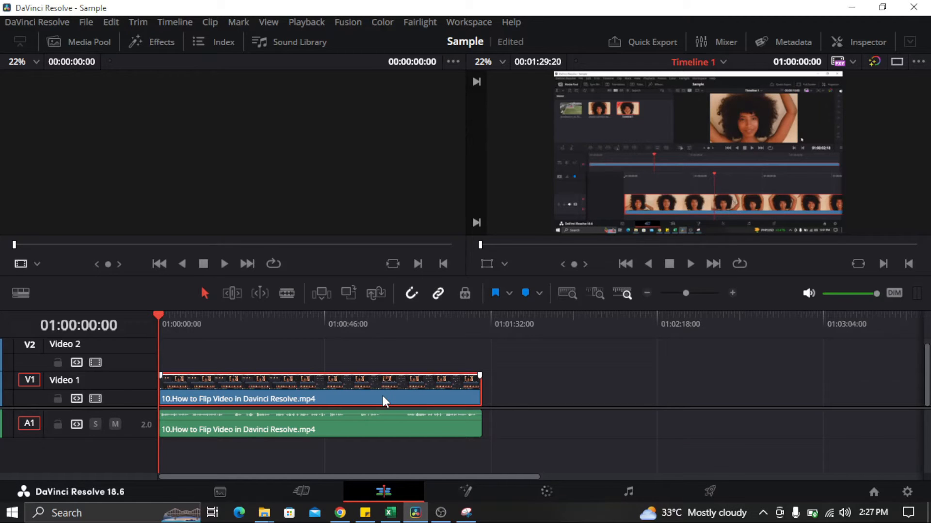
{"action": "left_click", "coordinate": [369, 429]}
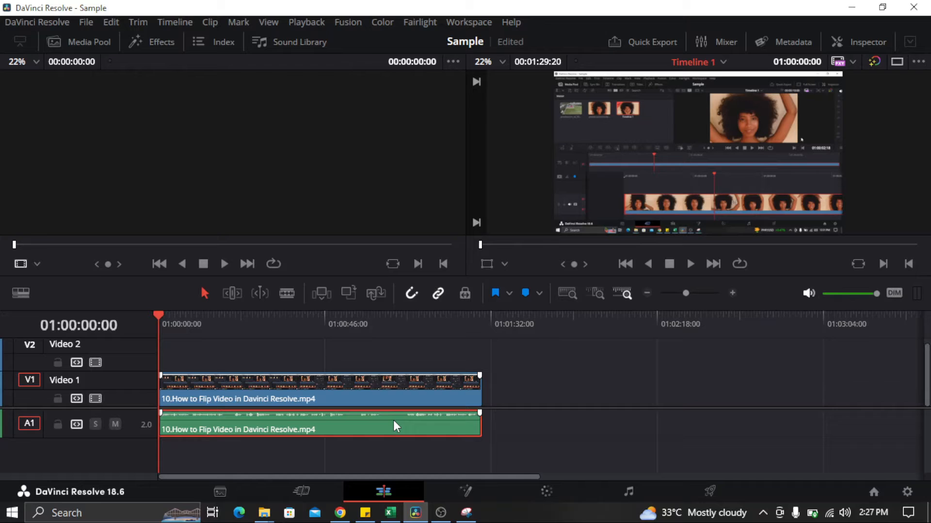
{"action": "mouse_move", "coordinate": [395, 439]}
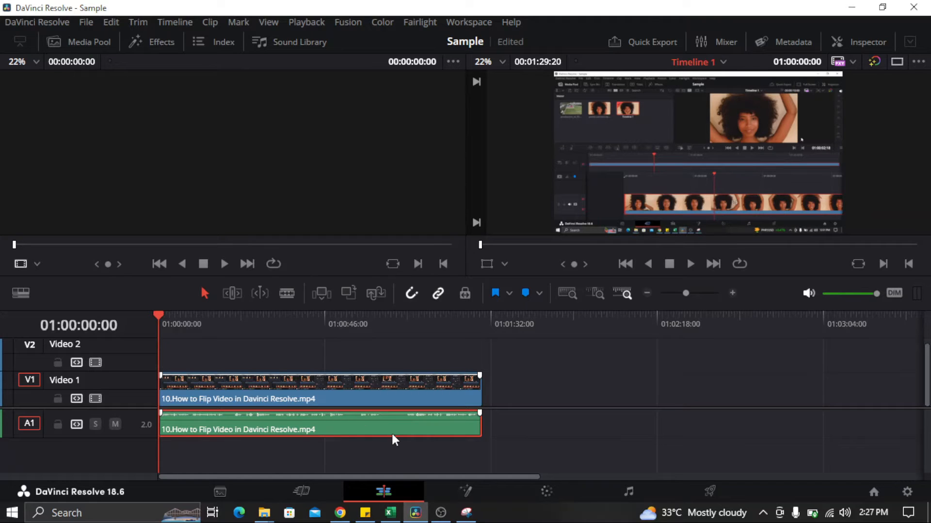
{"action": "mouse_move", "coordinate": [396, 427]}
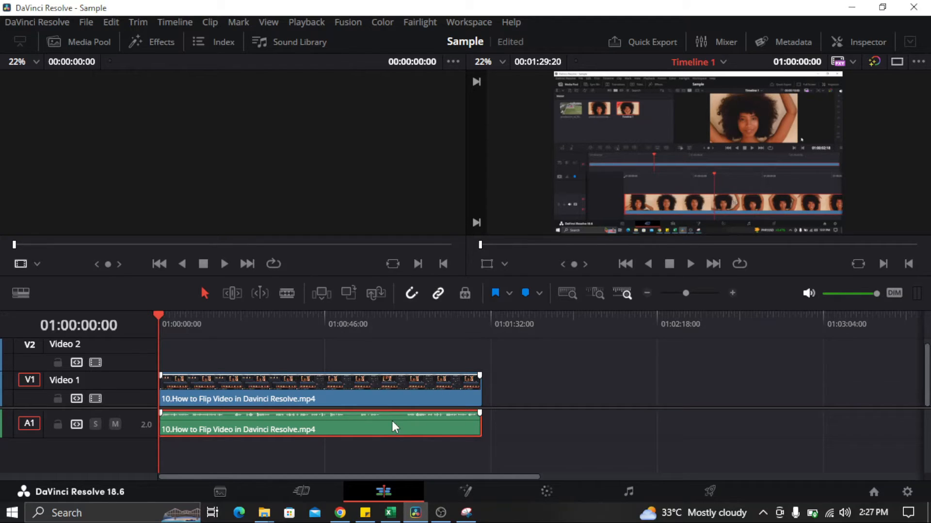
{"action": "mouse_move", "coordinate": [365, 429]}
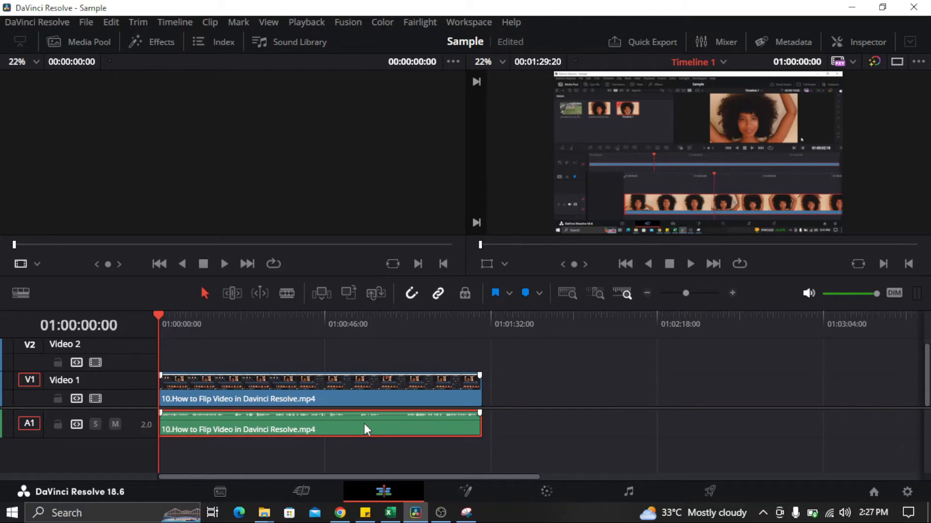
Step: Bring up the context menu of actions for the A1 audio clip
{"action": "right_click", "coordinate": [366, 430]}
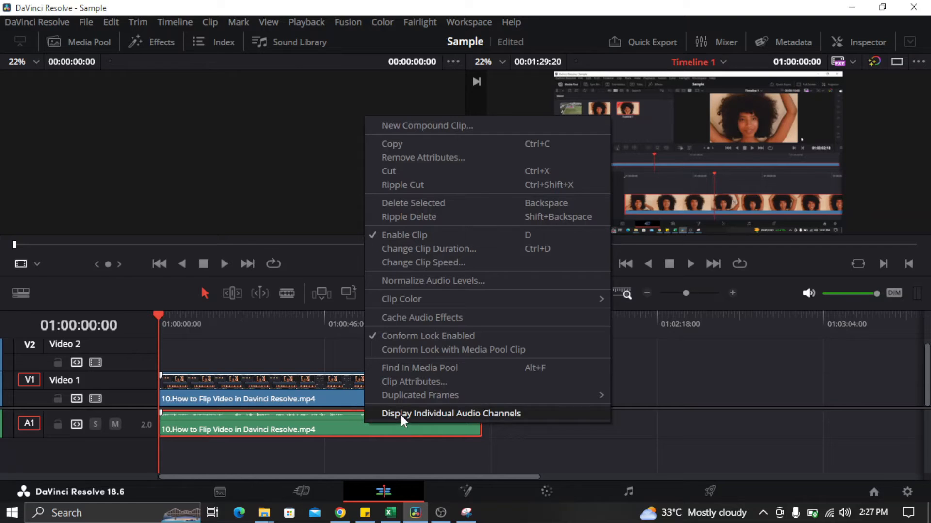
{"action": "mouse_move", "coordinate": [422, 263]}
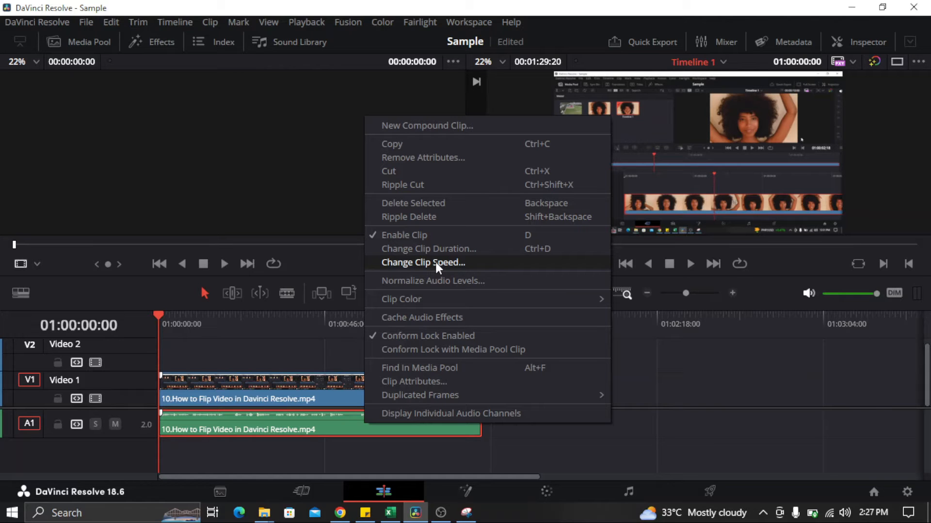
Step: Change the A1 audio clip's speed to 24% via Change Clip Speed
{"action": "left_click", "coordinate": [423, 263]}
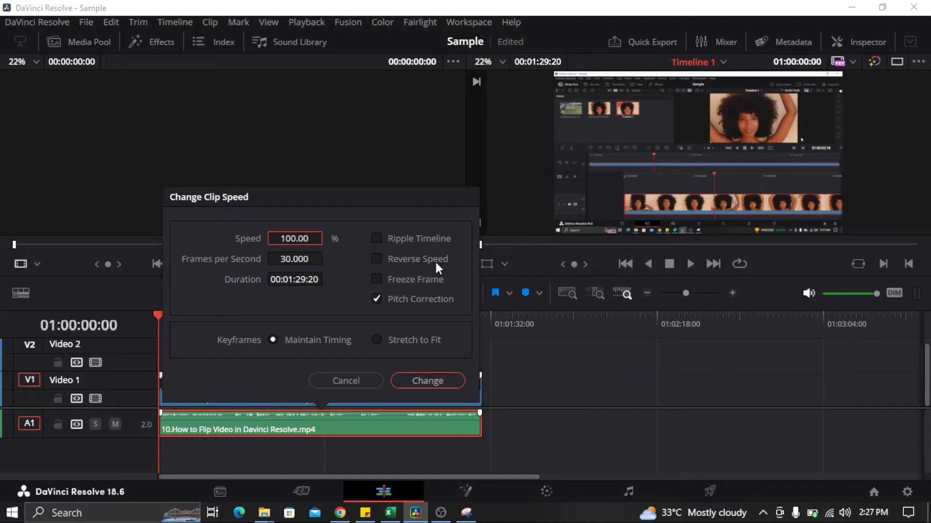
{"action": "mouse_move", "coordinate": [394, 199]}
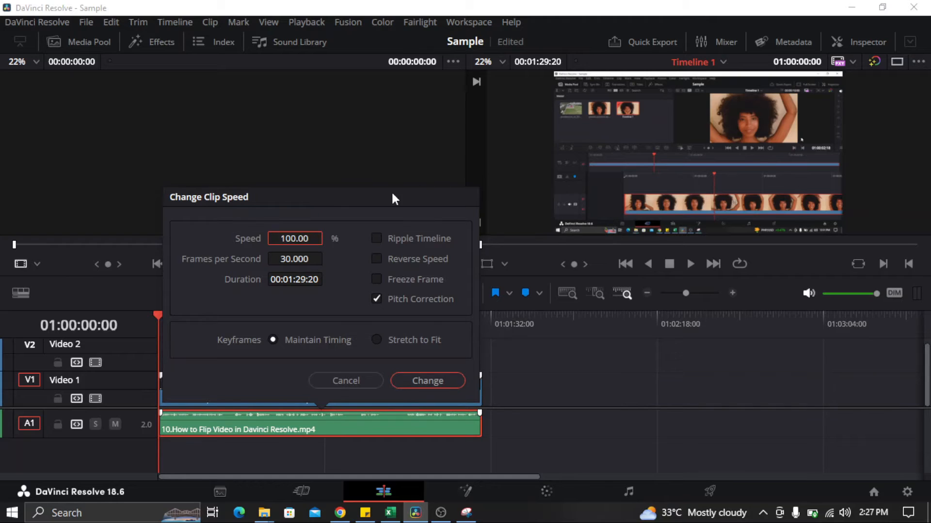
{"action": "mouse_move", "coordinate": [302, 254]}
{"action": "type", "text": "24"}
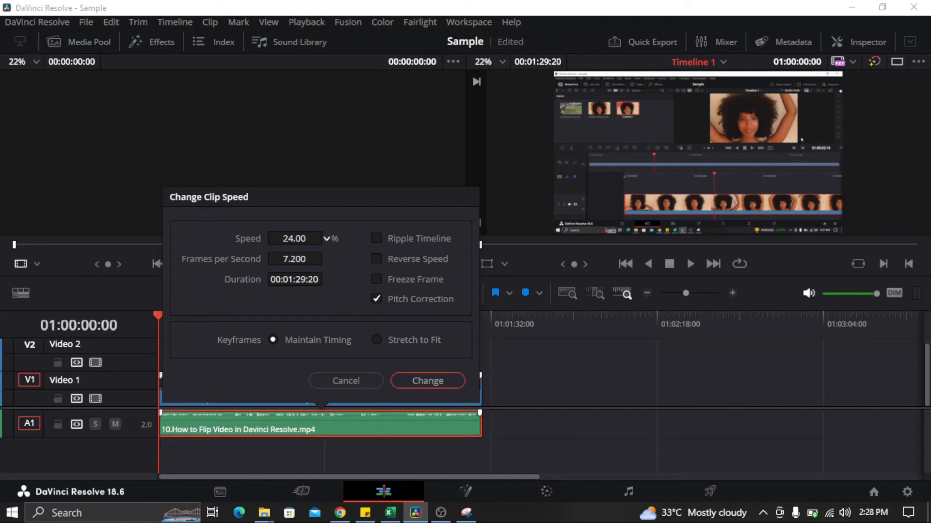
{"action": "left_click", "coordinate": [426, 380]}
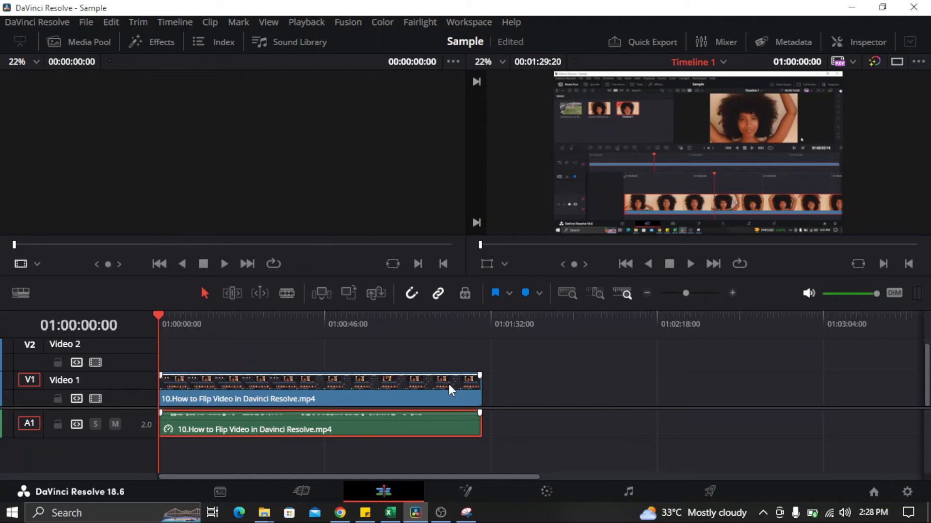
Step: Play the timeline to preview the slowed 24% audio
{"action": "left_click", "coordinate": [689, 264]}
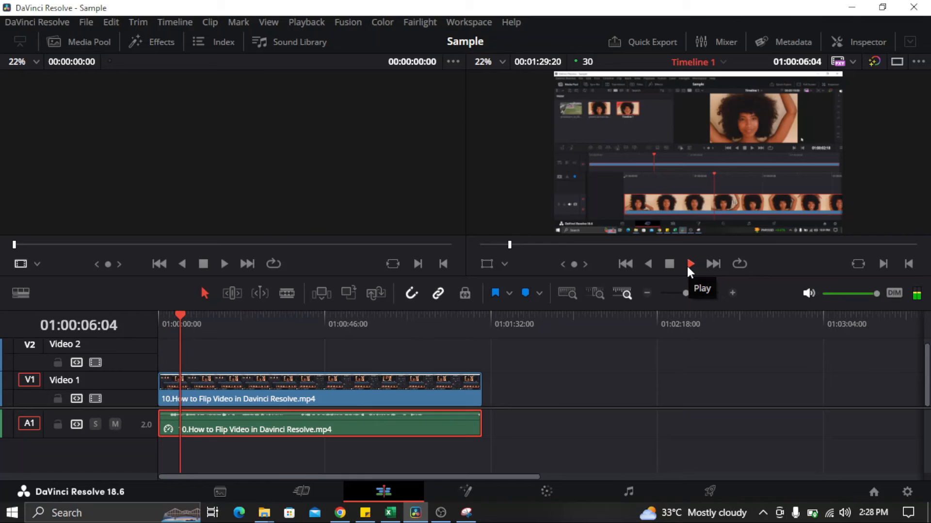
{"action": "left_click", "coordinate": [689, 264]}
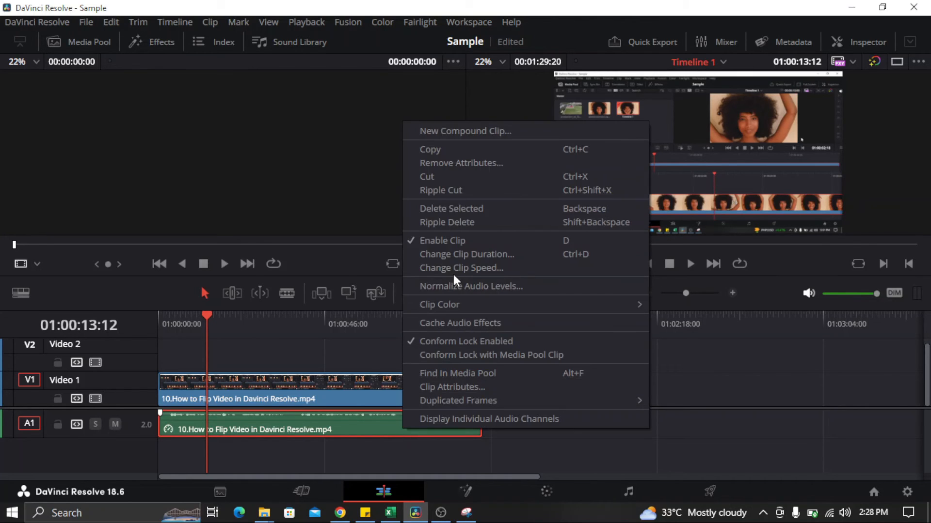
{"action": "mouse_move", "coordinate": [461, 268]}
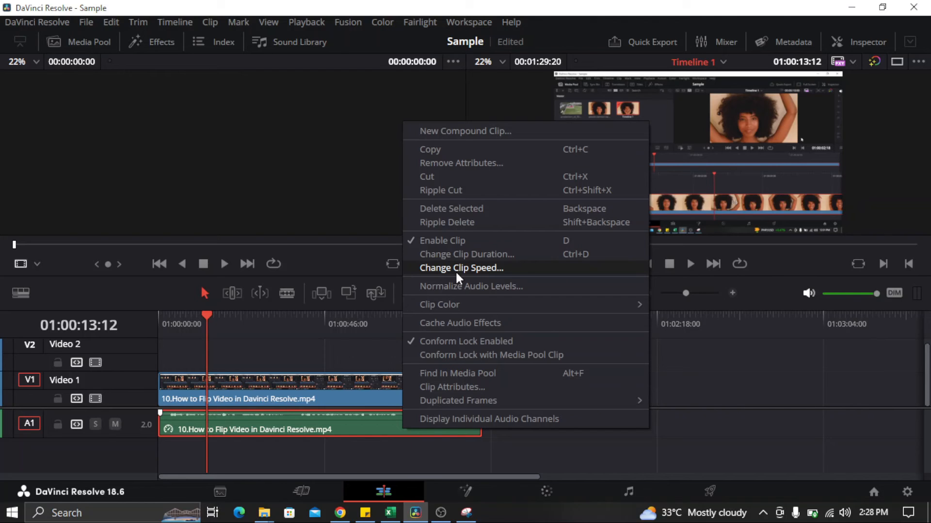
Step: Change the A1 audio clip's speed to 148% so it ends before the video clip
{"action": "left_click", "coordinate": [462, 268]}
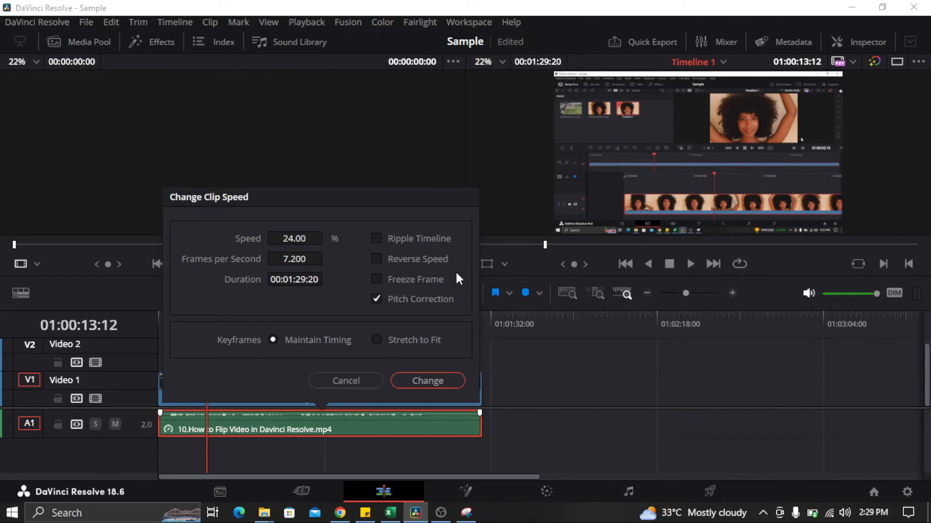
{"action": "left_click", "coordinate": [327, 236]}
{"action": "type", "text": "148"}
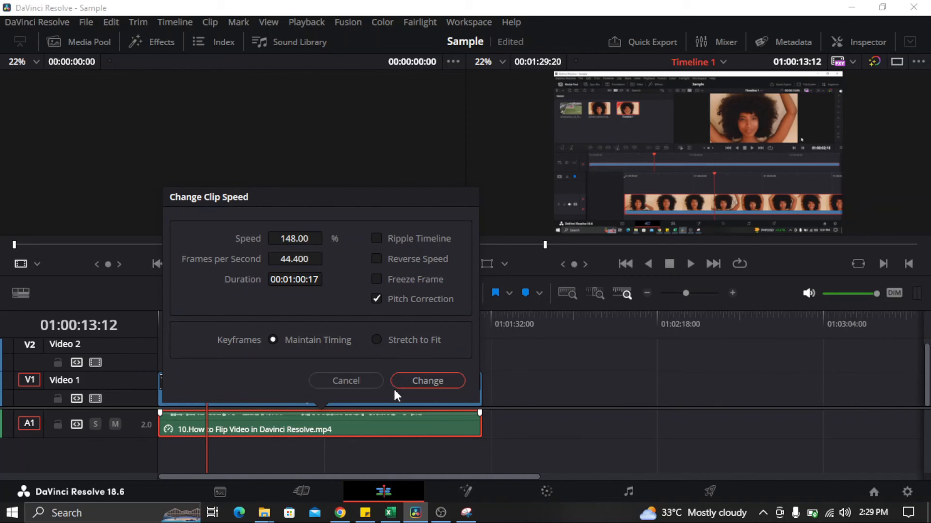
{"action": "left_click", "coordinate": [427, 380]}
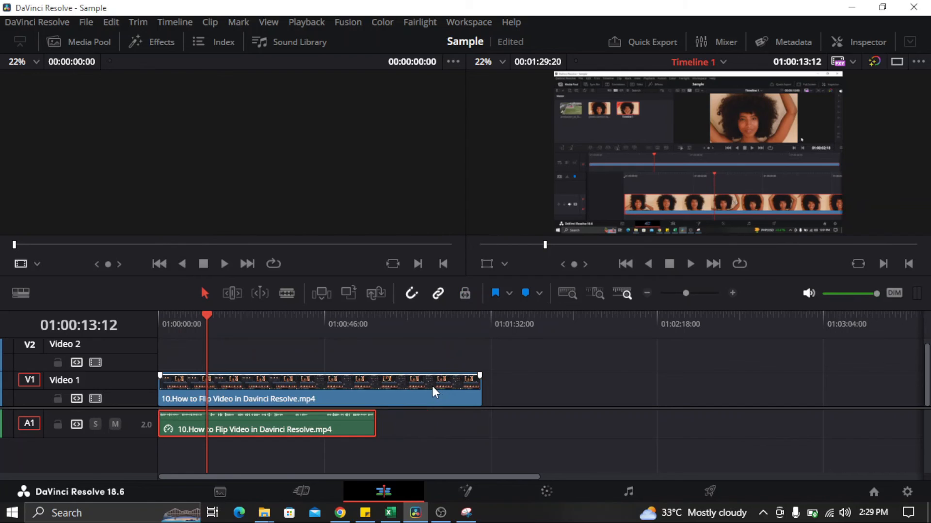
Step: Play the timeline from the start to hear the 148% audio, then stop playback
{"action": "left_click", "coordinate": [190, 324]}
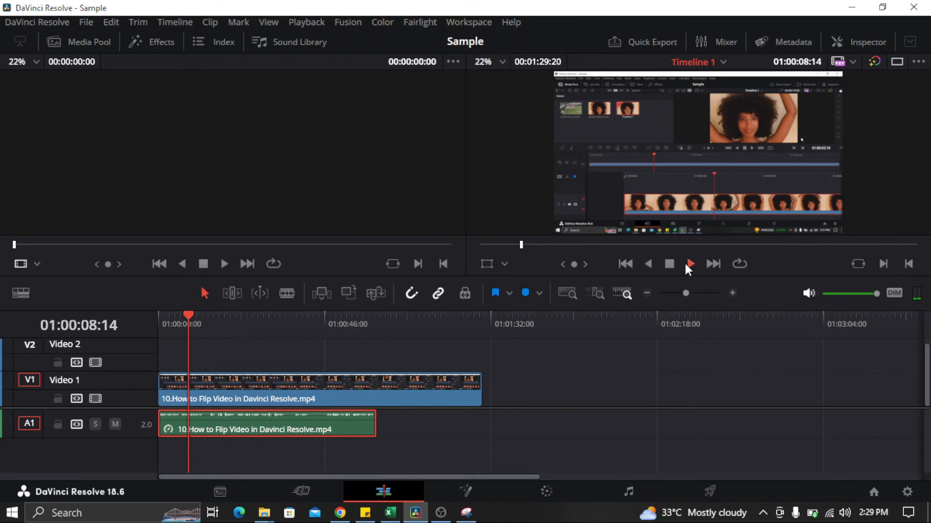
{"action": "left_click", "coordinate": [690, 264]}
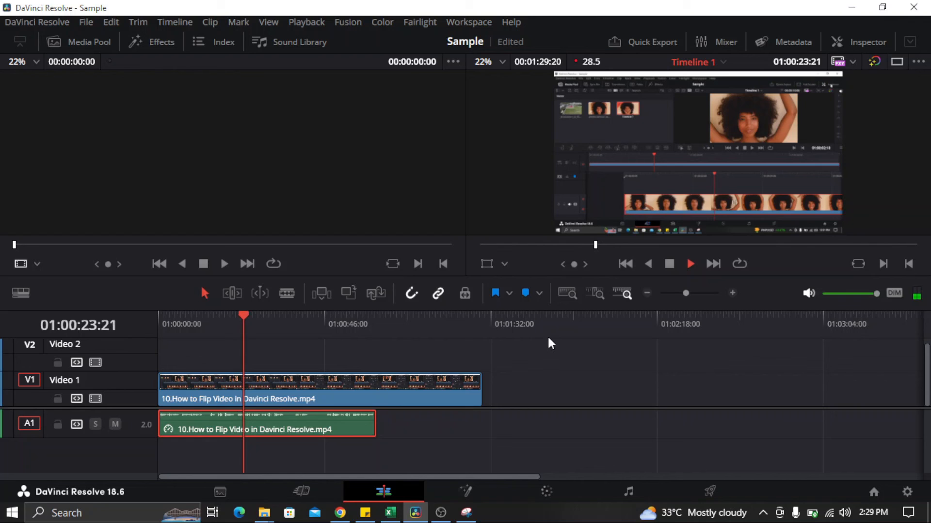
{"action": "left_click", "coordinate": [689, 264]}
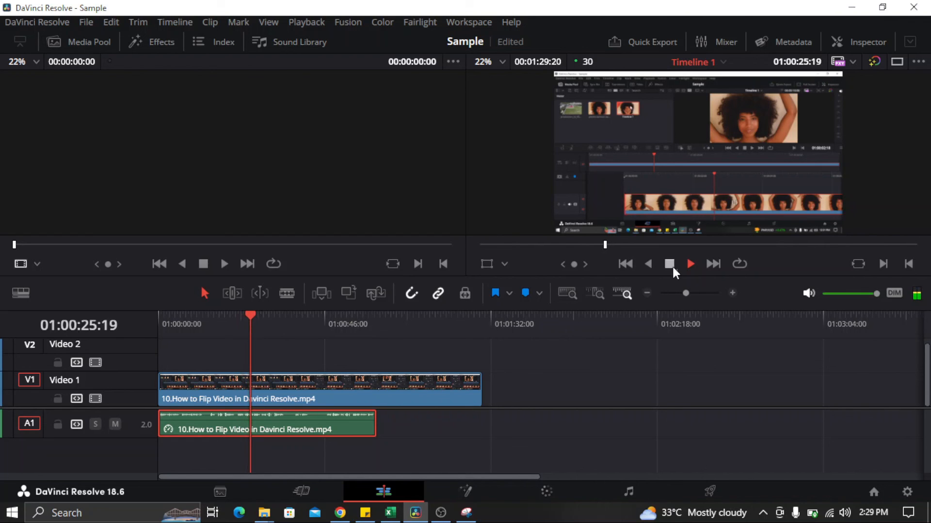
{"action": "left_click", "coordinate": [689, 263]}
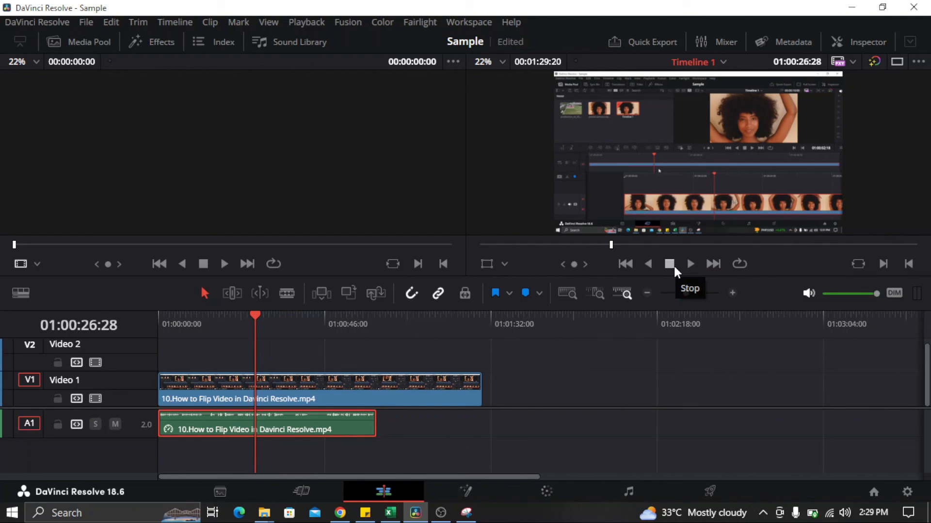